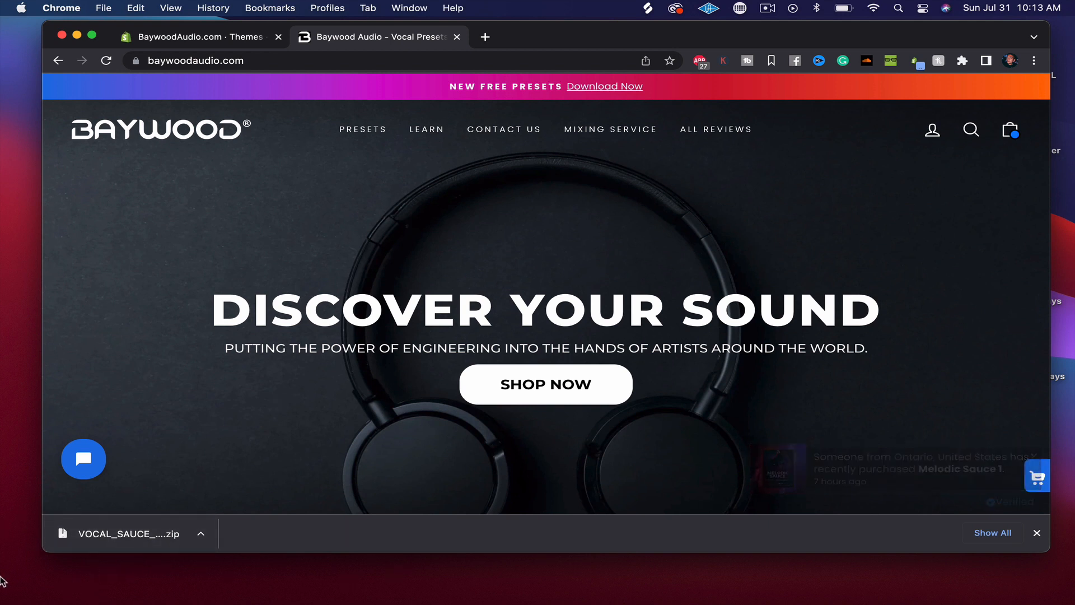
Step: Unzip the downloaded VOCAL_SAUCE archive and reveal its folder in Downloads
left_click(127, 533)
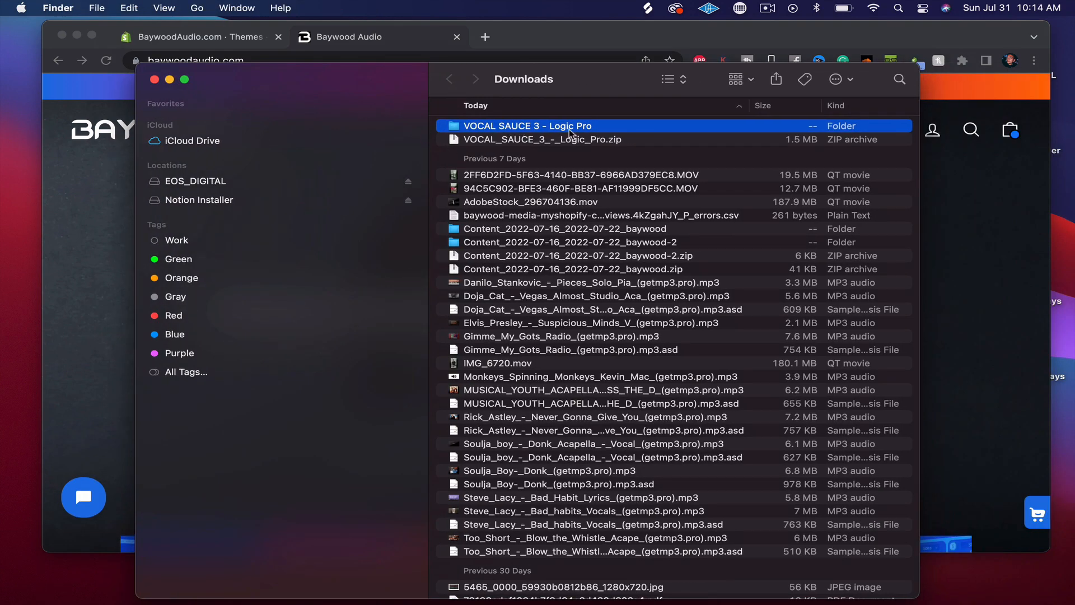
Step: Browse into VOCAL SAUCE 3 - Logic Pro, checking the VS3 Vocal Presets and VS3 Master Chains folders
double_click(528, 125)
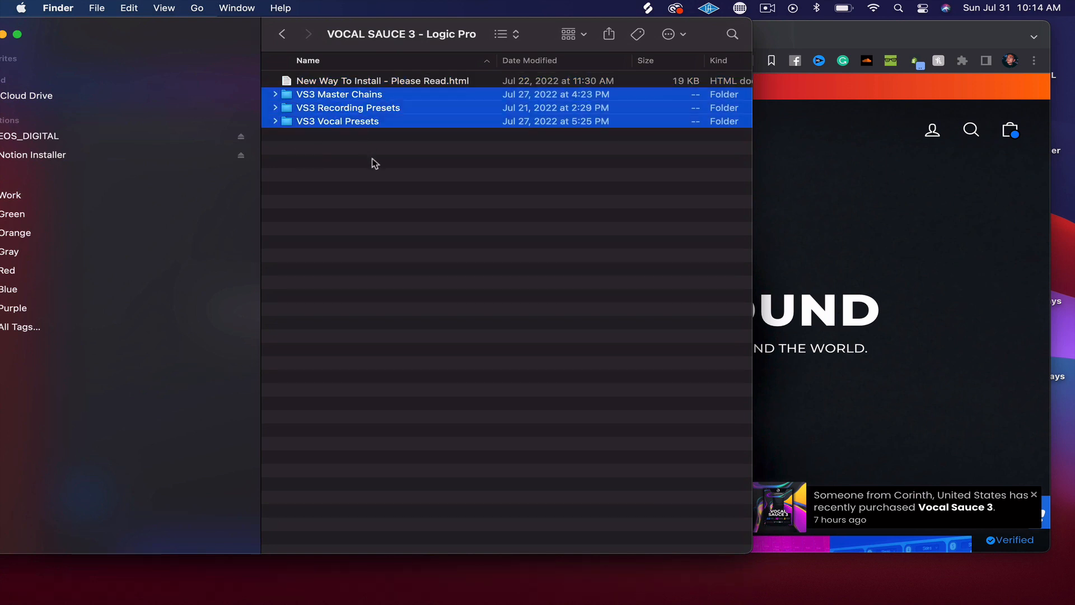
left_click(337, 121)
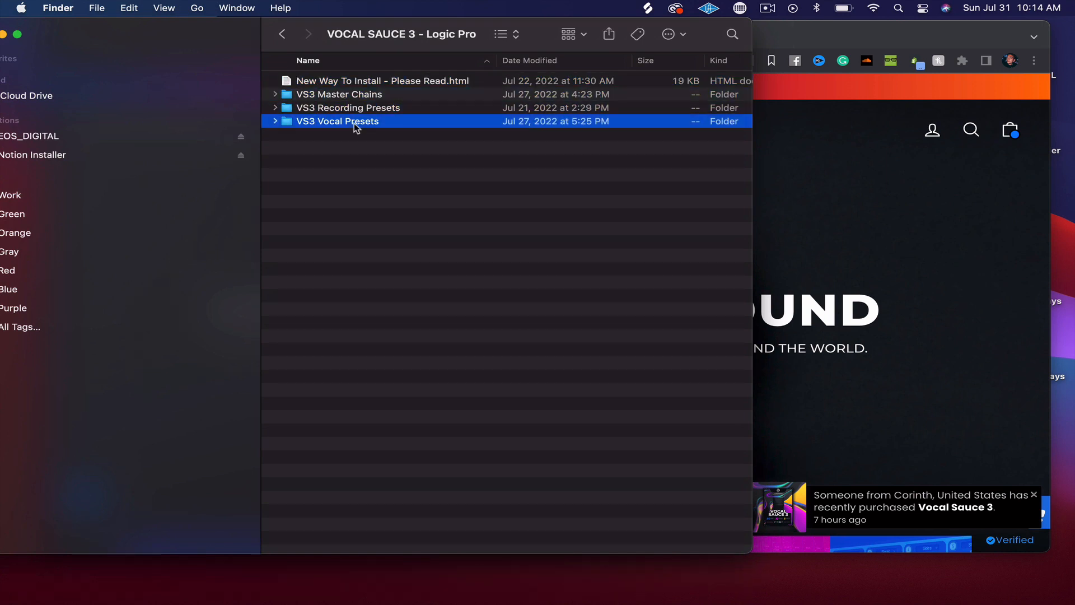
left_click(339, 94)
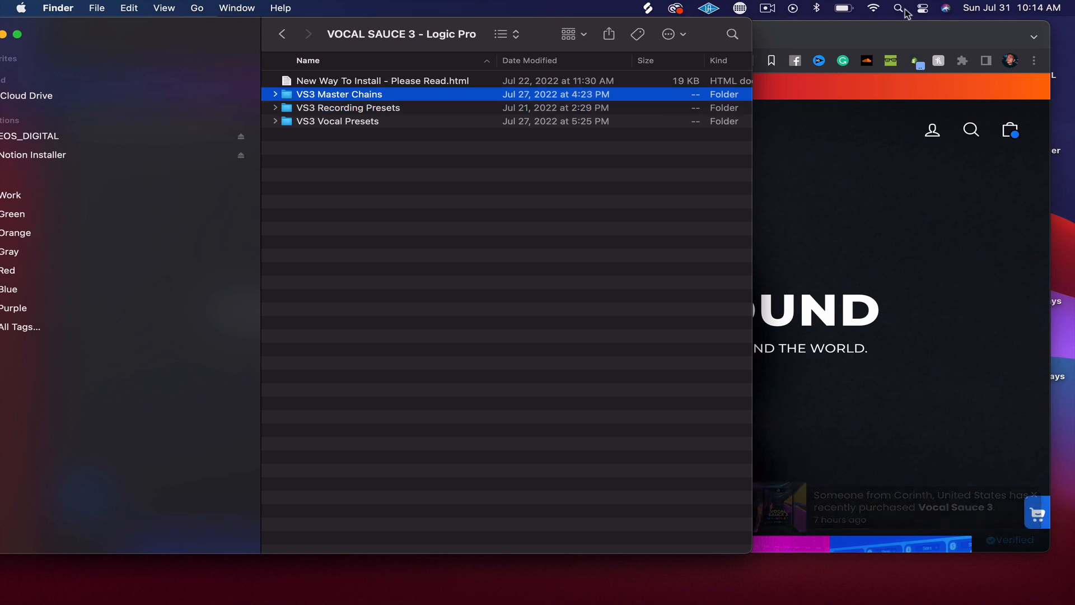
Step: Search Spotlight for 'audio music apps' and open the Audio Music Apps folder
type("audio music apps")
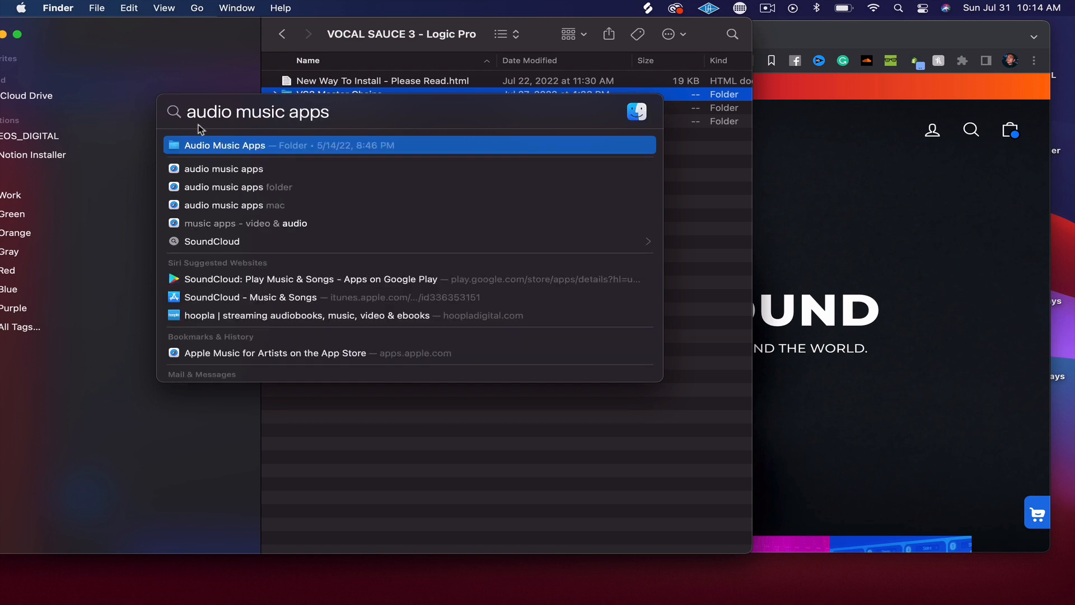
left_click(225, 145)
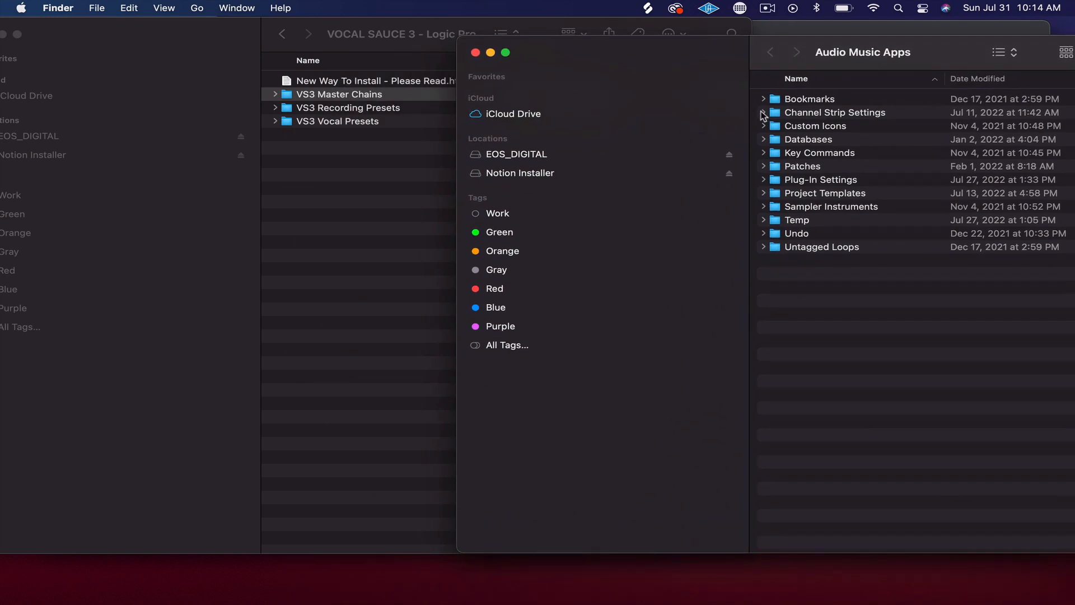
Step: Copy the VS3 preset folders into Patches > Audio and Channel Strip Settings > Track
left_click(762, 112)
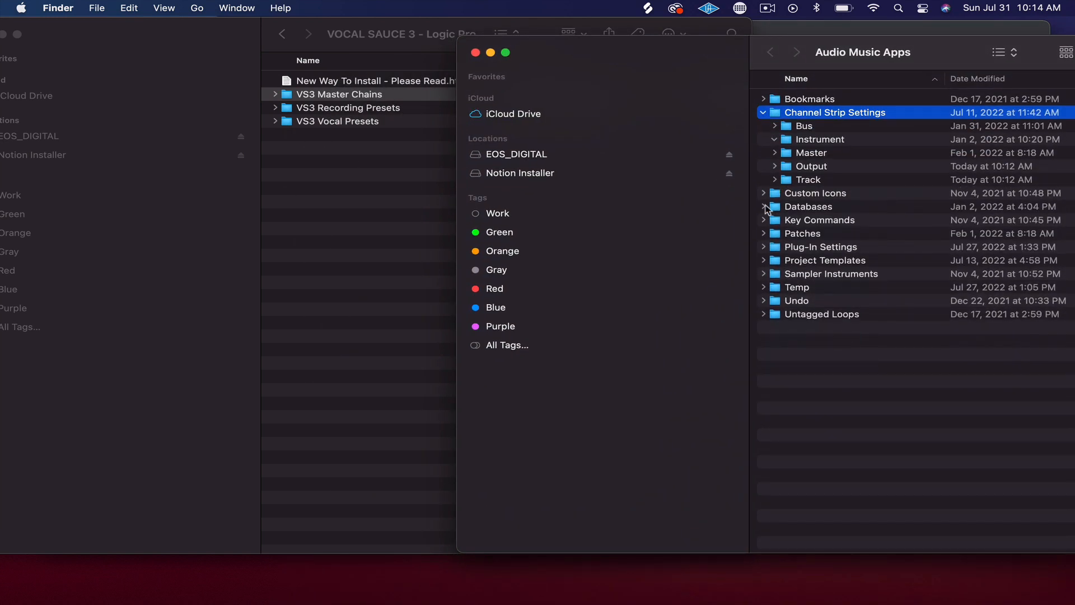
left_click(775, 246)
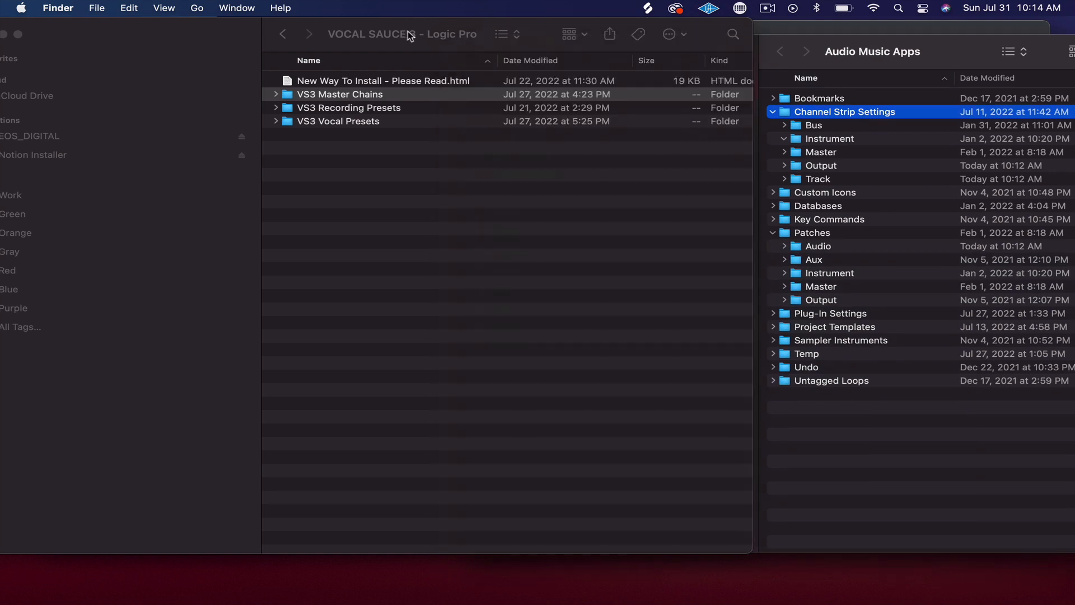
left_click(252, 108)
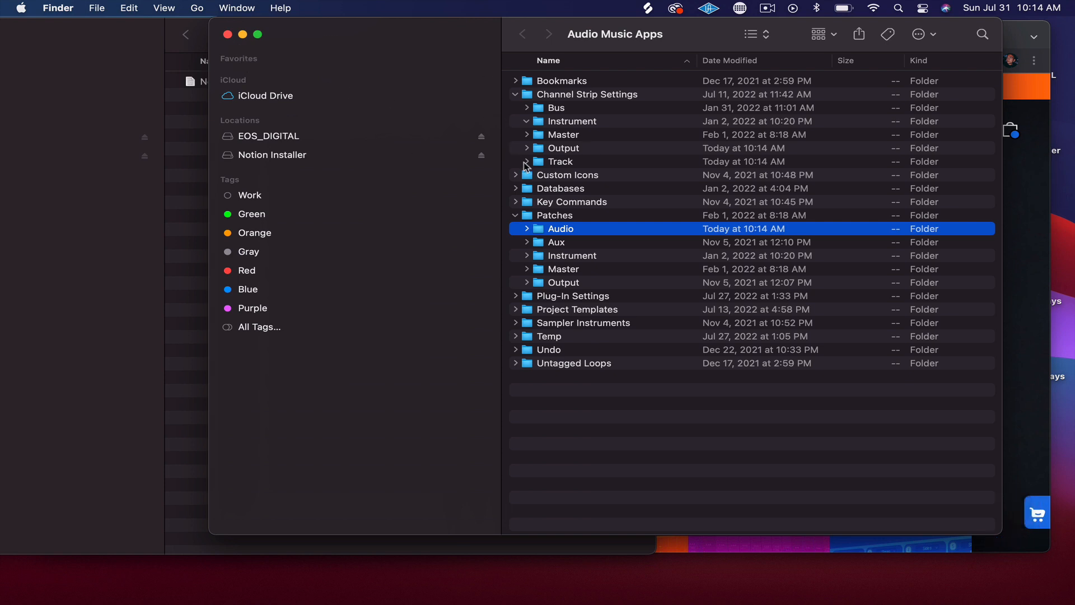
left_click(560, 162)
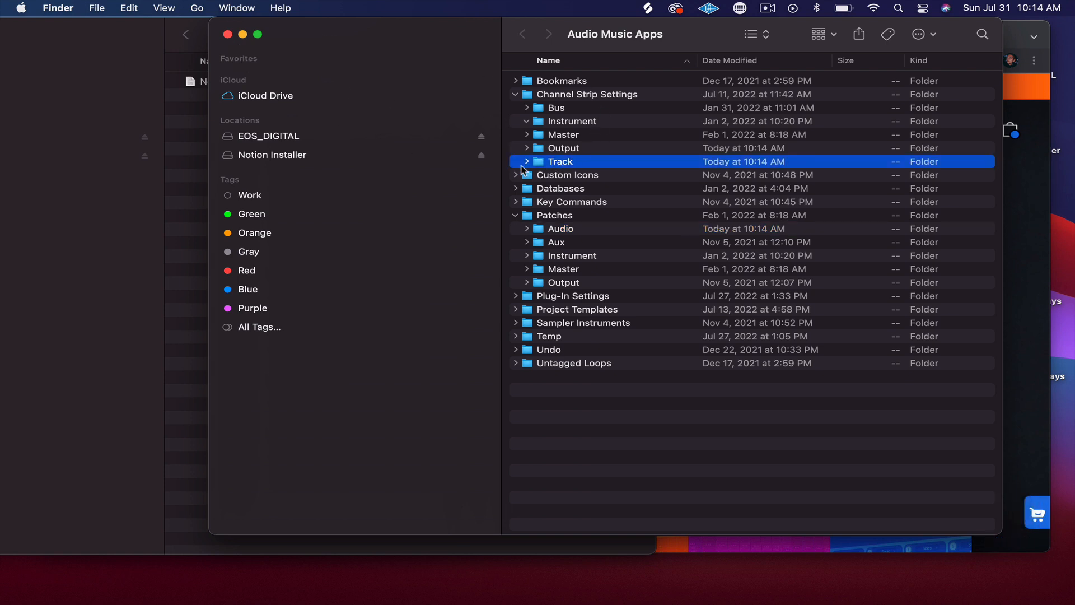
left_click(526, 161)
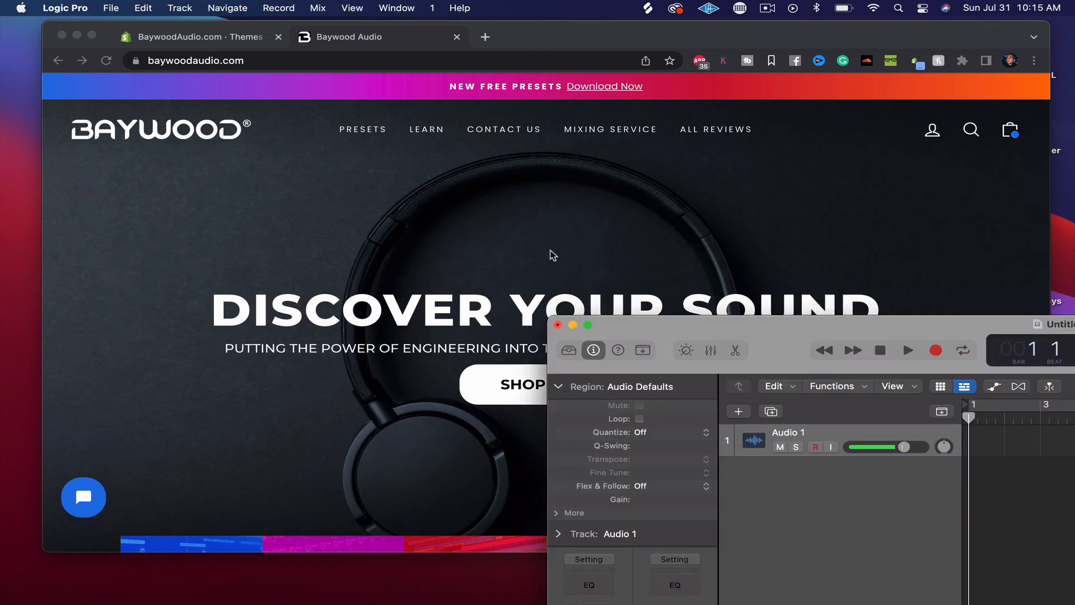
Step: Maximise Logic Pro, enable input monitoring on Audio 1 and lower its volume to -12.2 dB
left_click(588, 325)
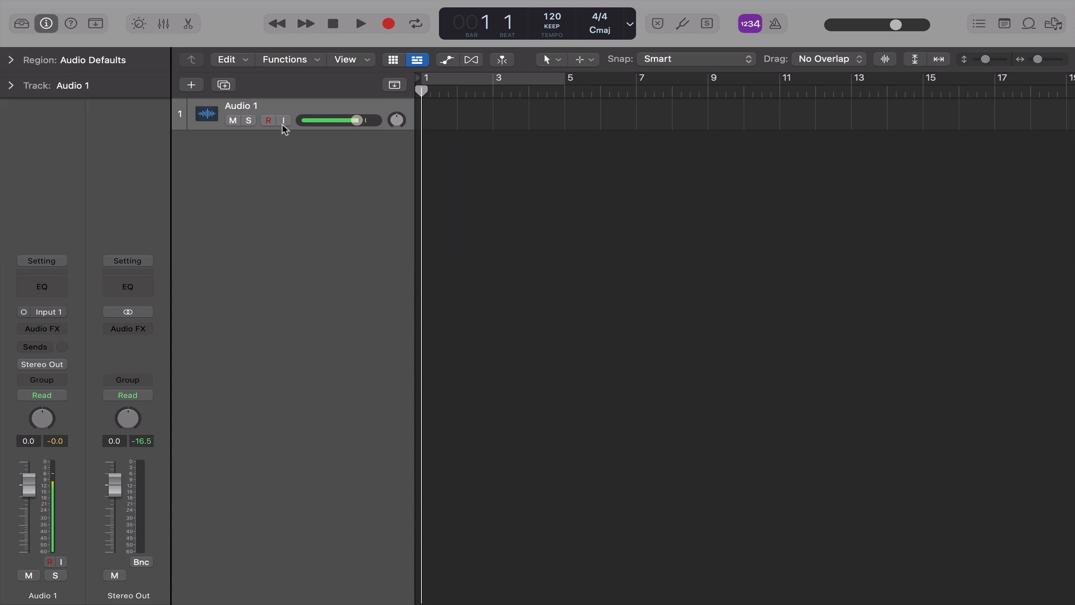
left_click(283, 121)
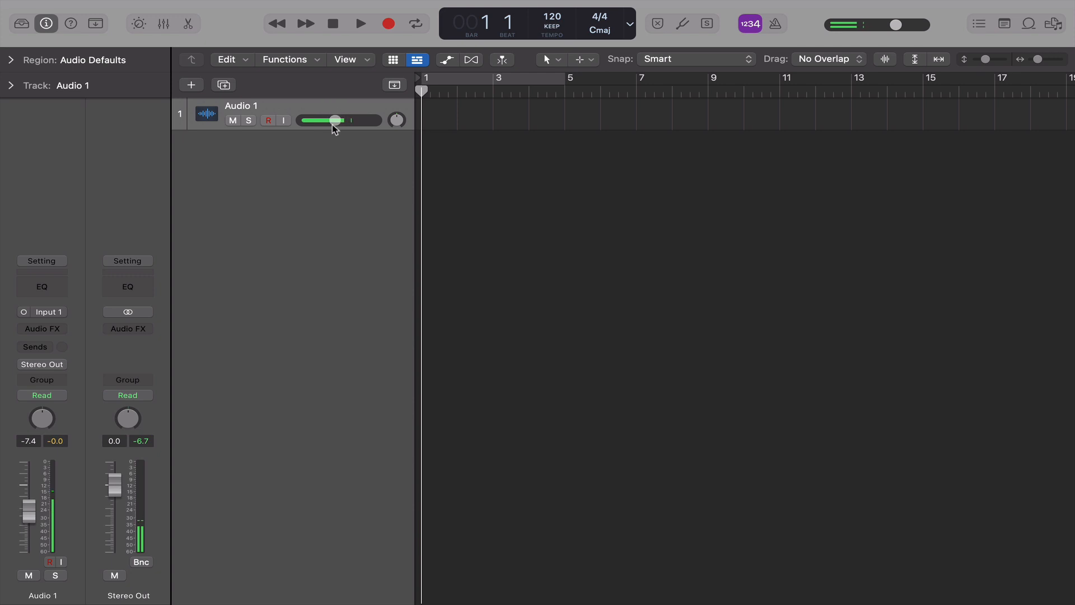
left_click_drag(335, 120, 322, 120)
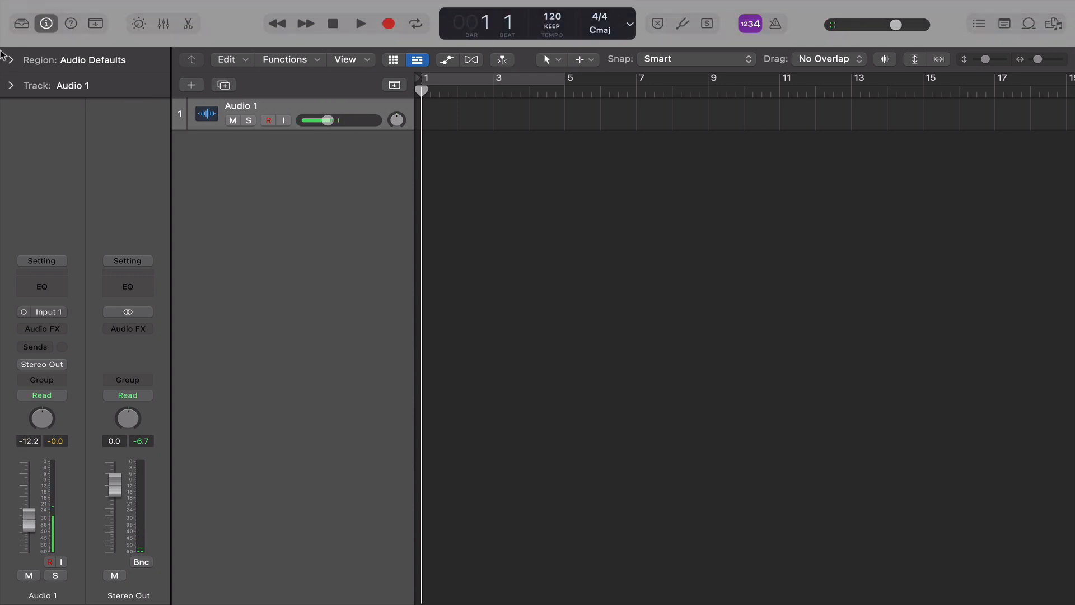
Step: Load the Bare Bones preset from VS3 Recording Presets and record a short Bare Bones#01 take
left_click(21, 22)
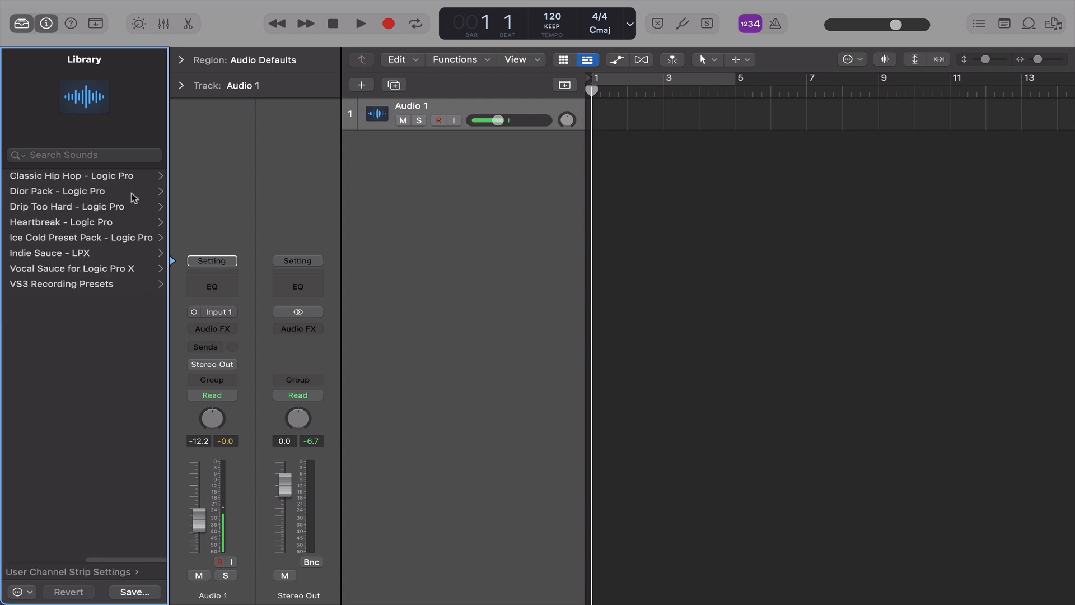
left_click(62, 284)
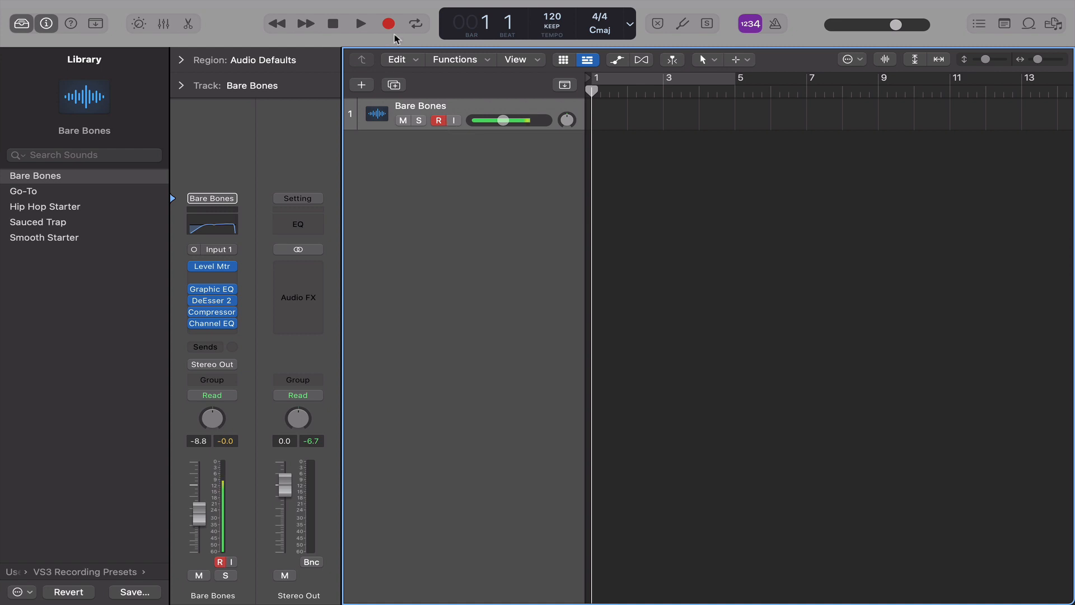
left_click(361, 22)
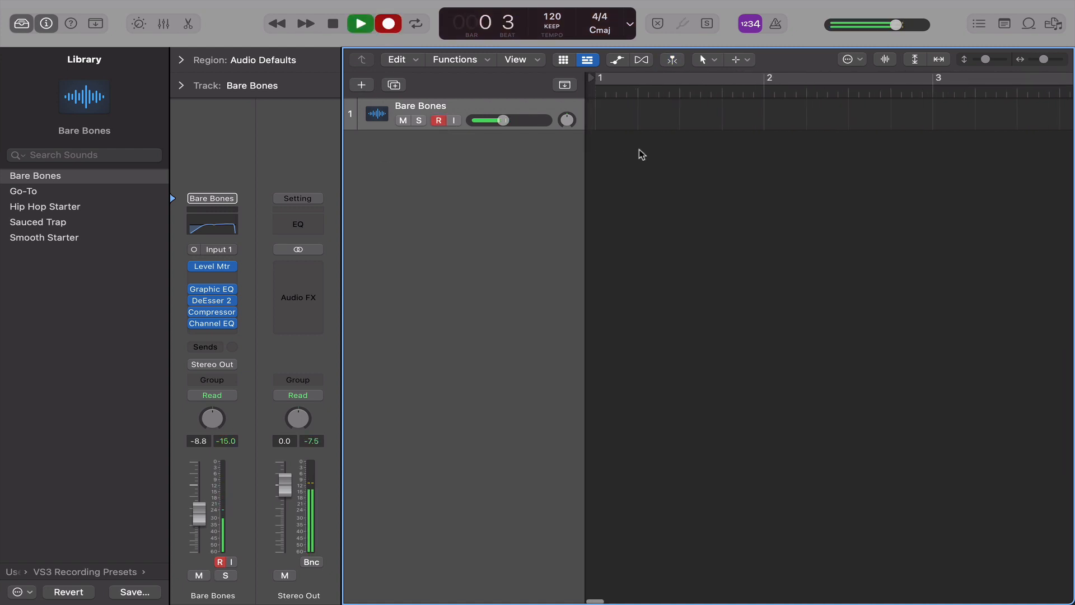
left_click(359, 24)
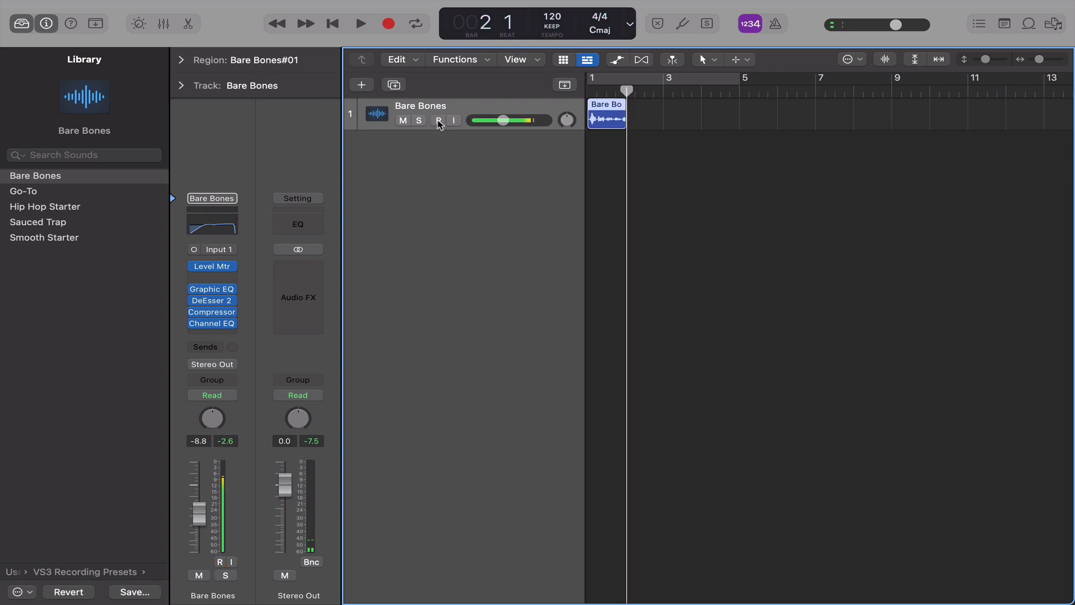
left_click(439, 121)
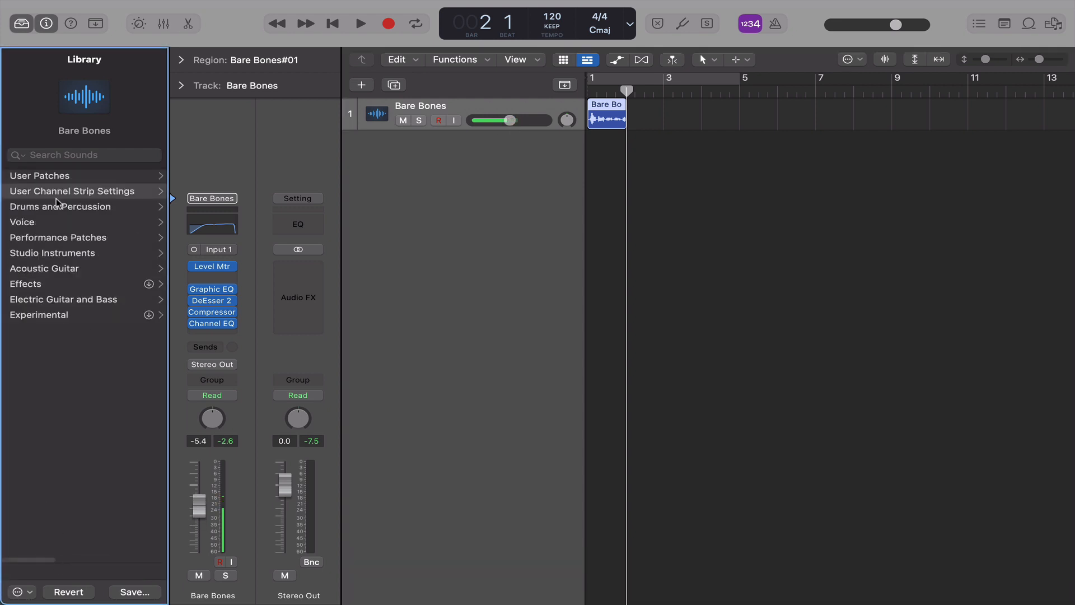
Step: Load the ALT MELT preset from VS3 Vocal Presets, creating the Delay and Reverb bus tracks
left_click(71, 191)
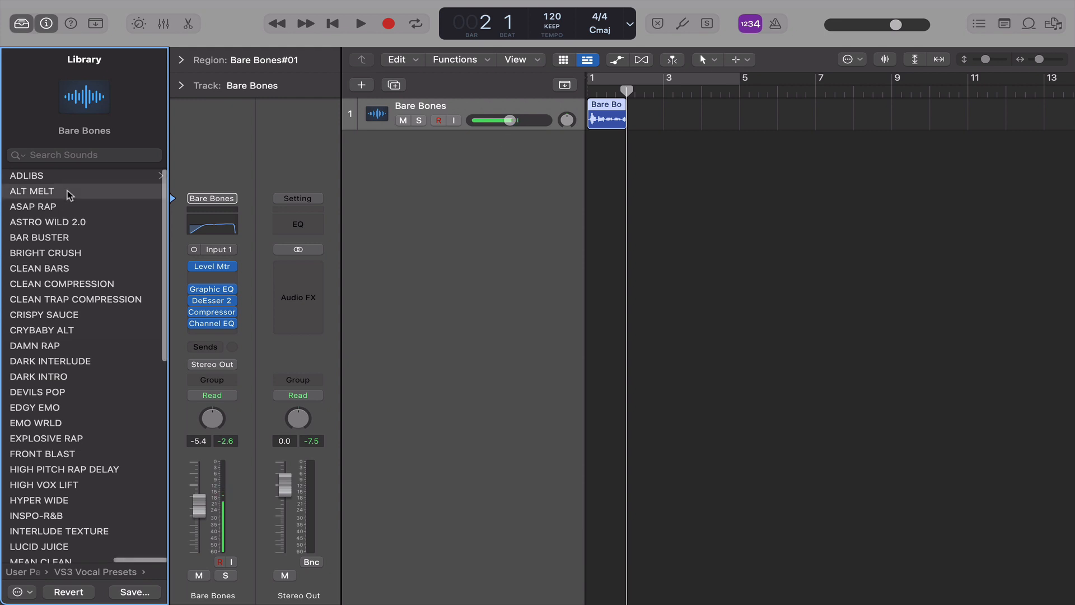
left_click(31, 190)
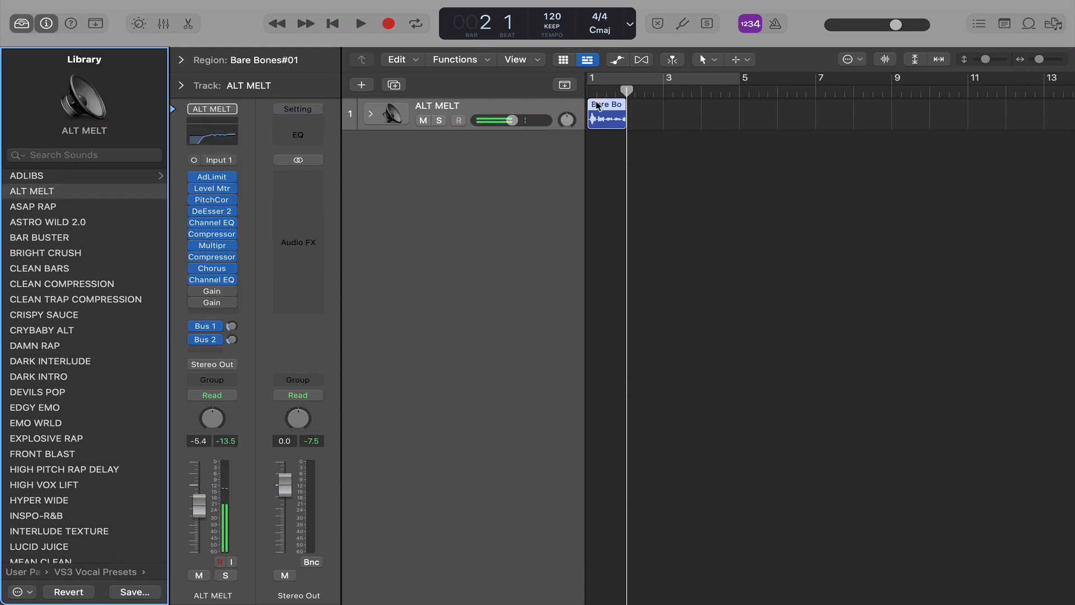
left_click(360, 23)
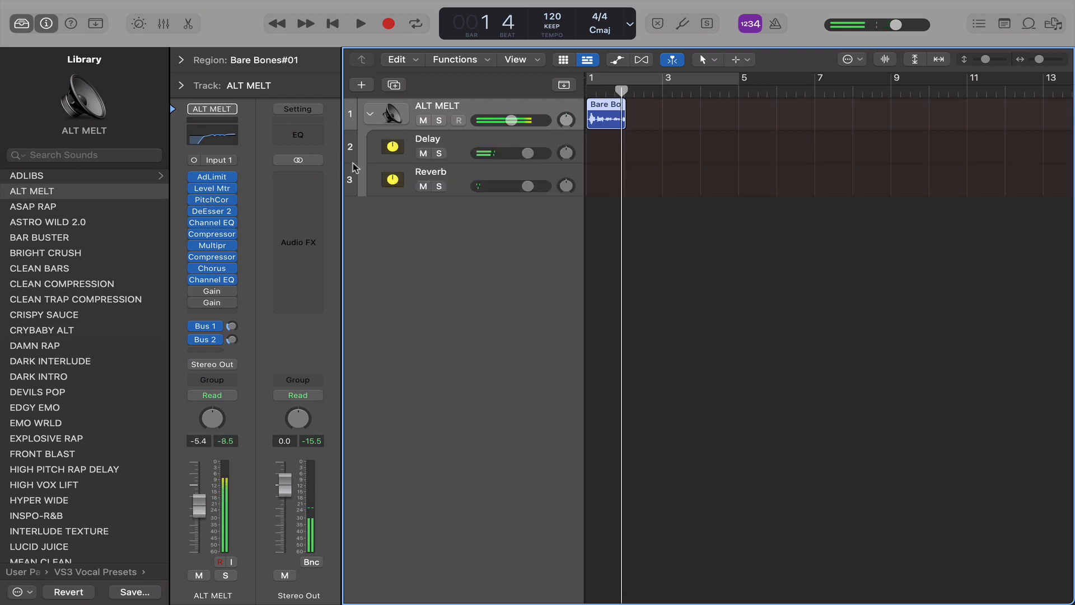
left_click(426, 145)
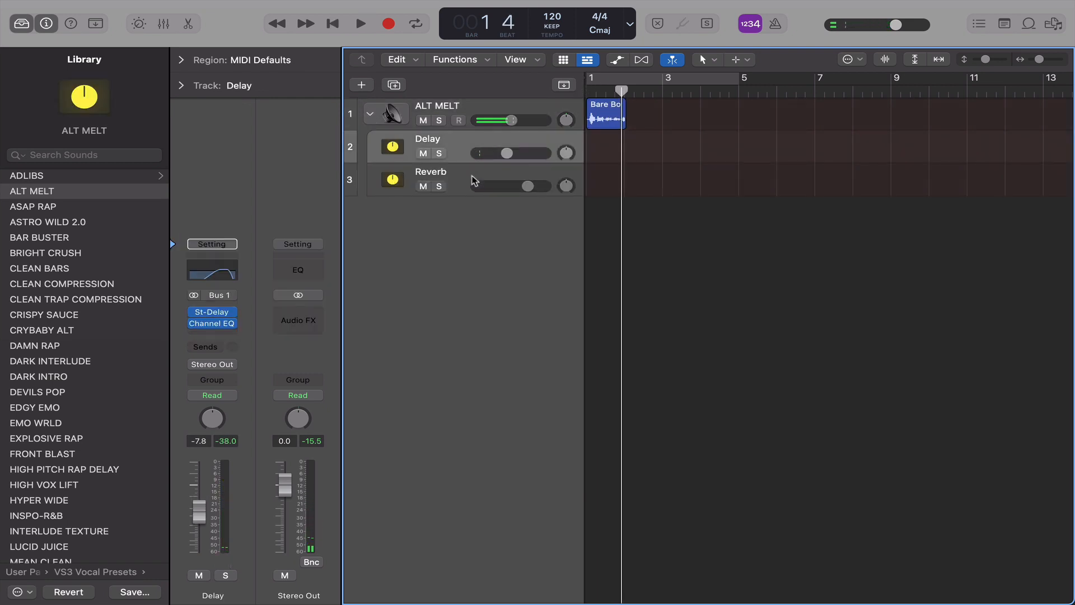
left_click(430, 171)
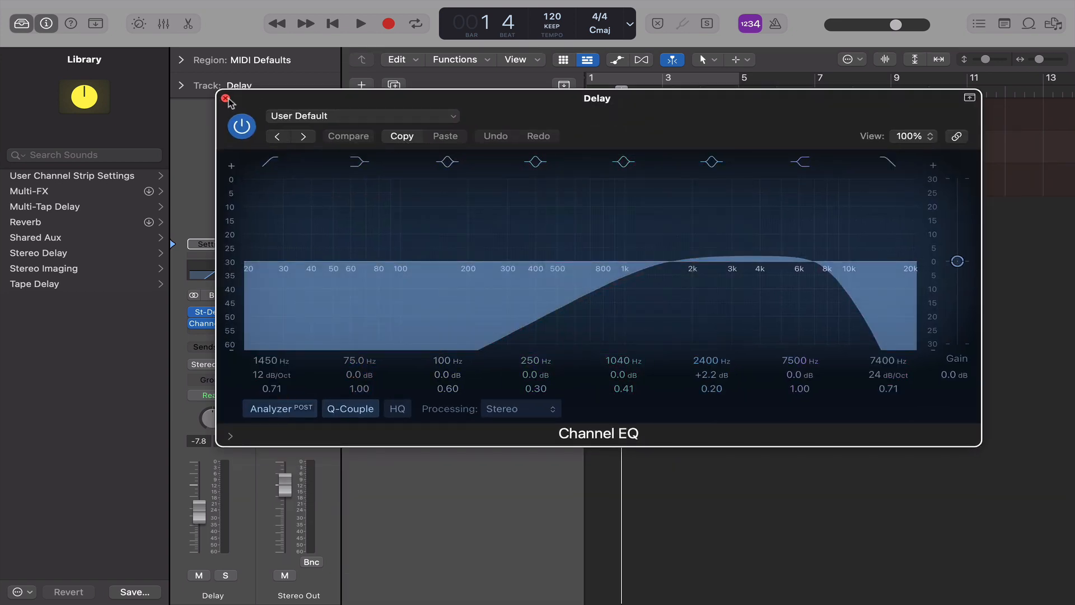
left_click(227, 99)
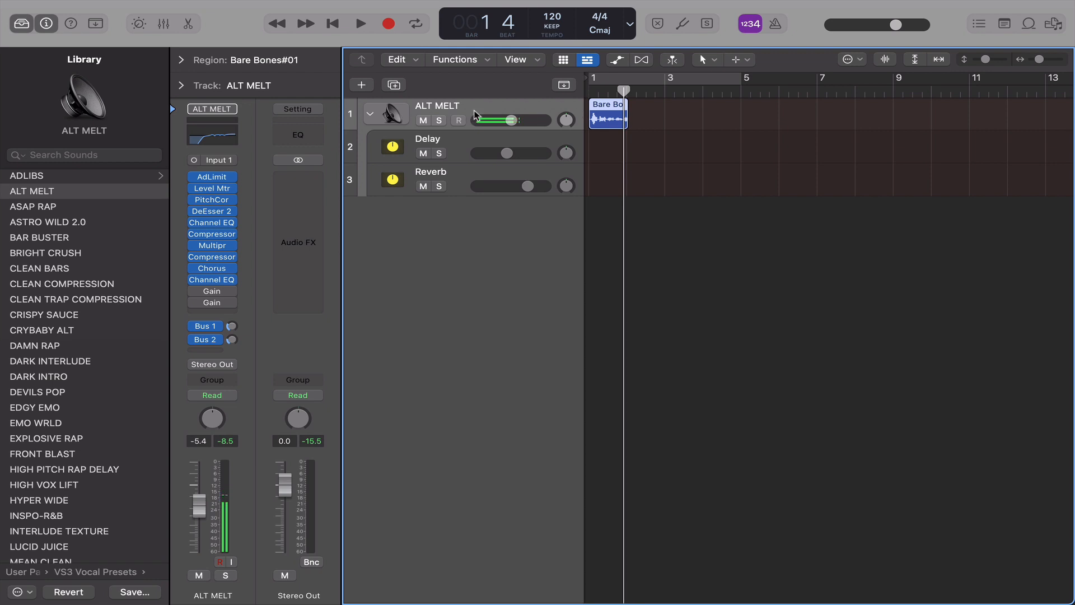
Step: Audition the vocal, then create a new audio track named Go-To below the buses
left_click(361, 23)
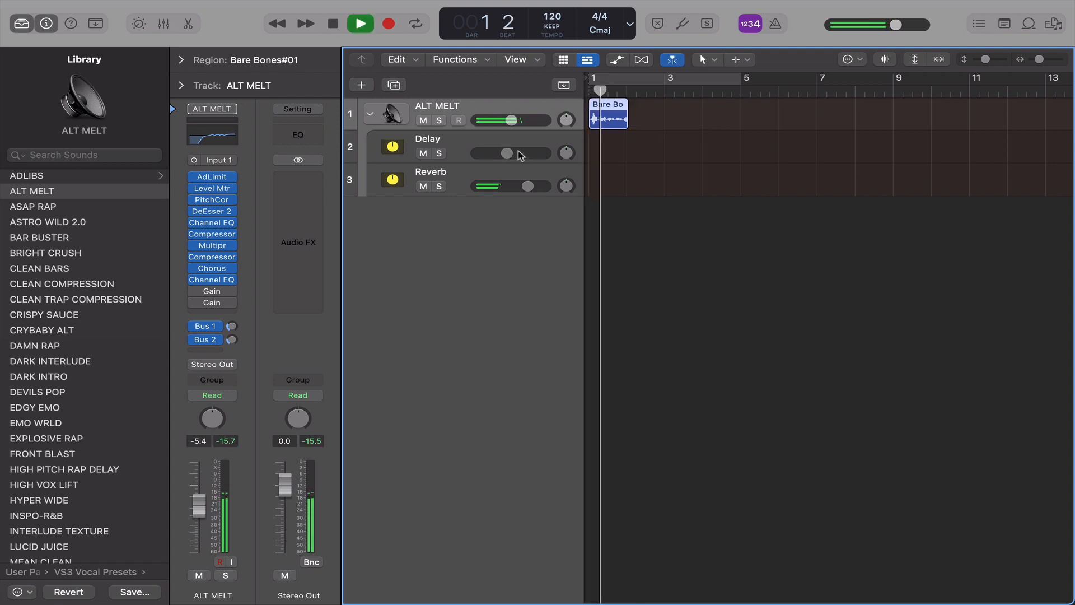
left_click(332, 22)
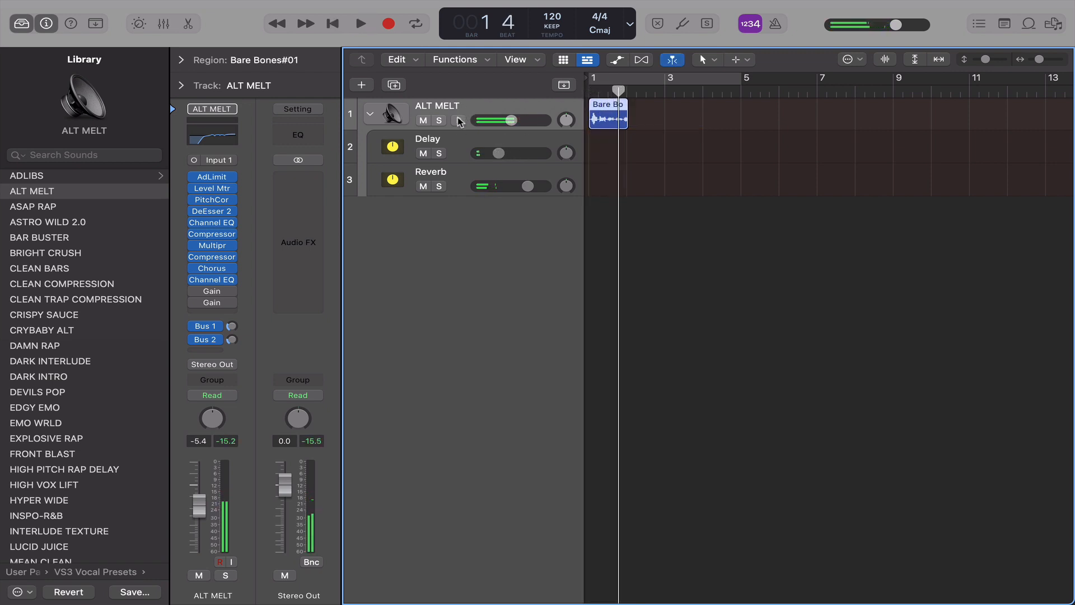
left_click(361, 84)
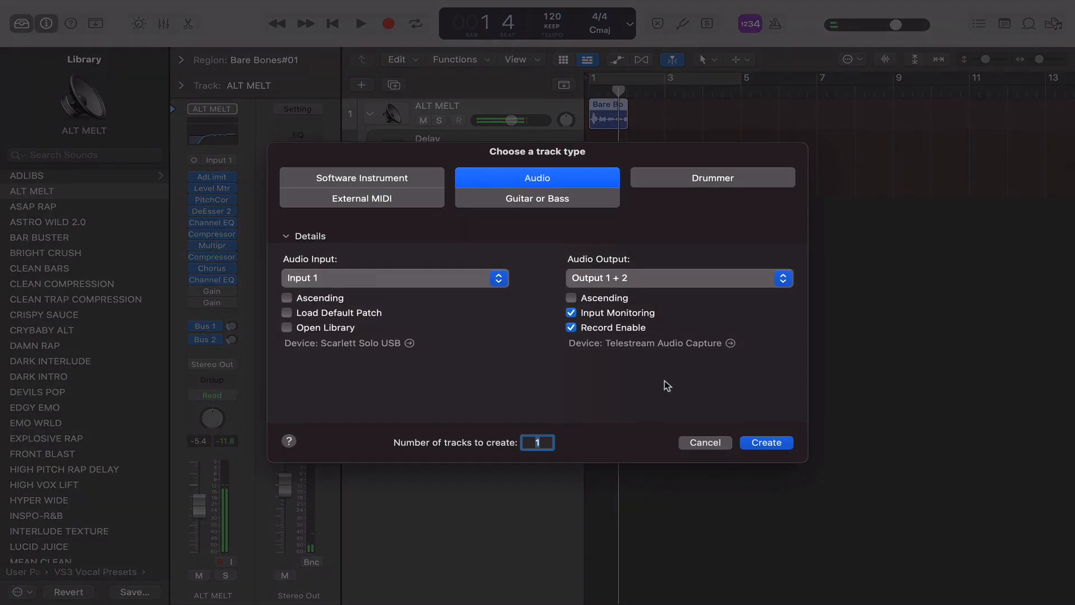
left_click(765, 443)
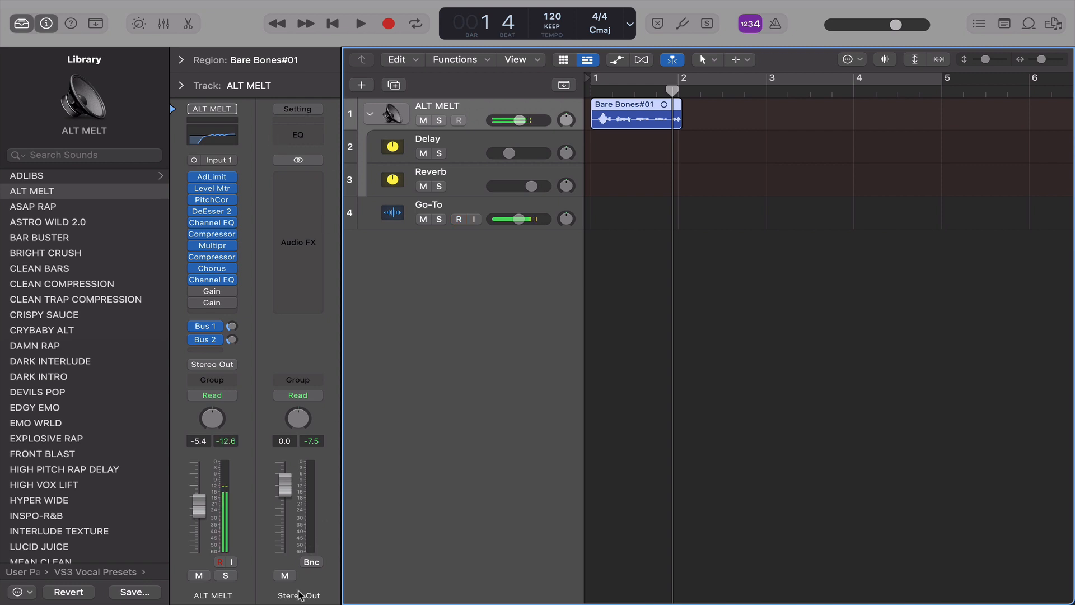
Step: Load the Full Blast chain from VS3 Master Chains onto the Stereo Out channel strip
left_click(297, 108)
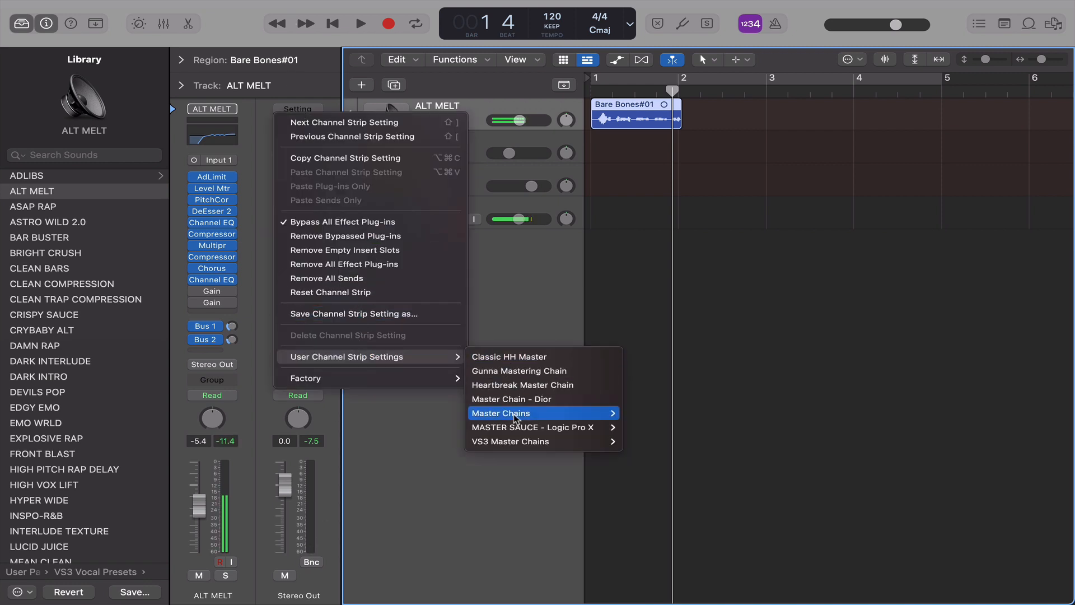
left_click(657, 445)
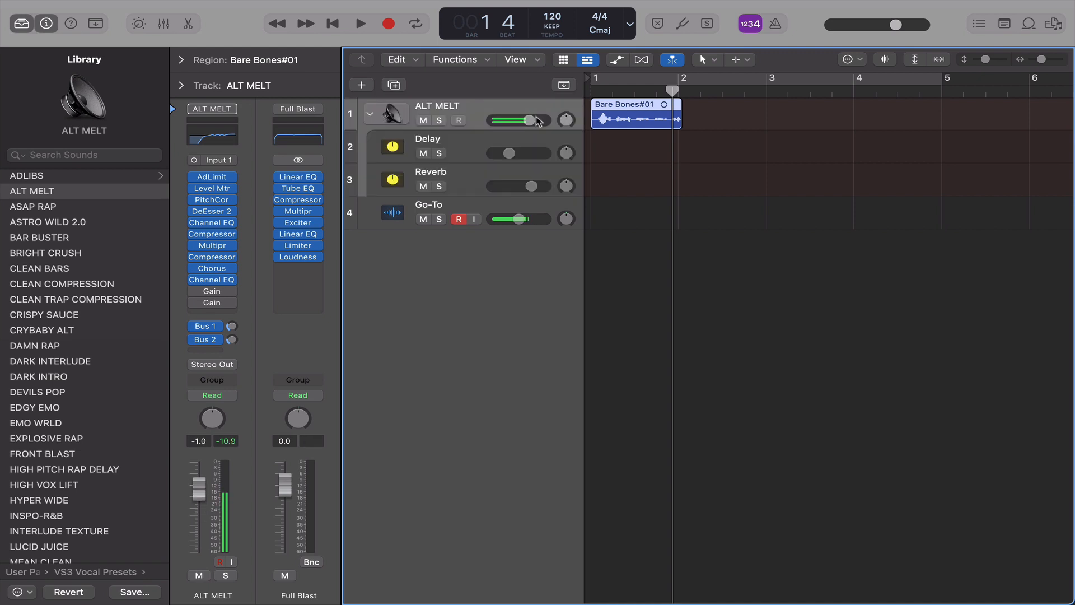
Step: Lower the ALT MELT vocal to -3.4 dB and load the Go-To preset on the Go-To track
left_click_drag(538, 120, 526, 120)
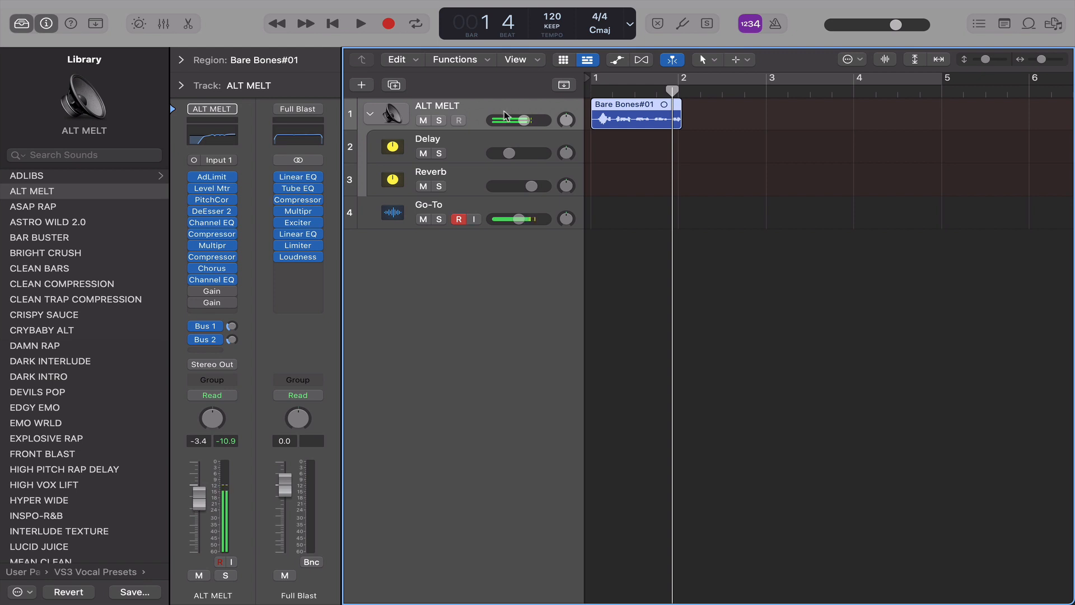
left_click(427, 204)
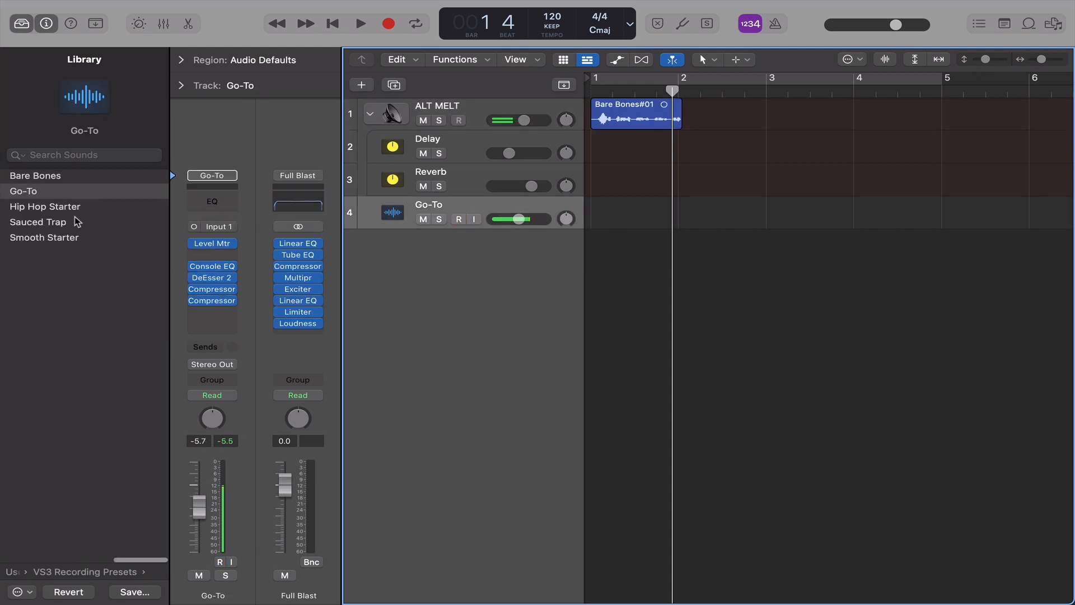
left_click(460, 219)
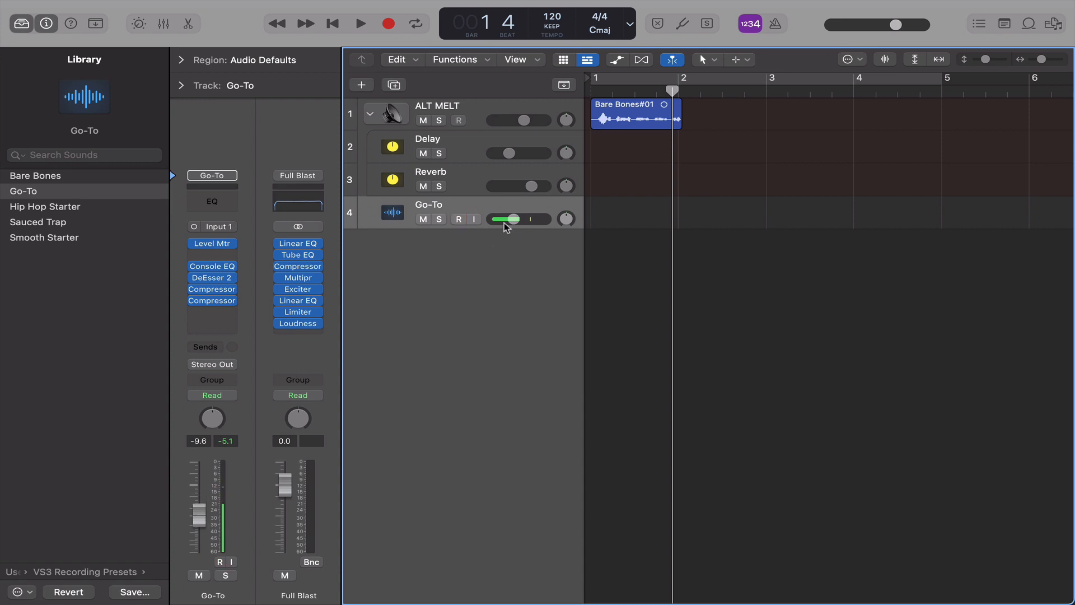
Step: Turn the Go-To track volume down to -9.6 dB
left_click(456, 218)
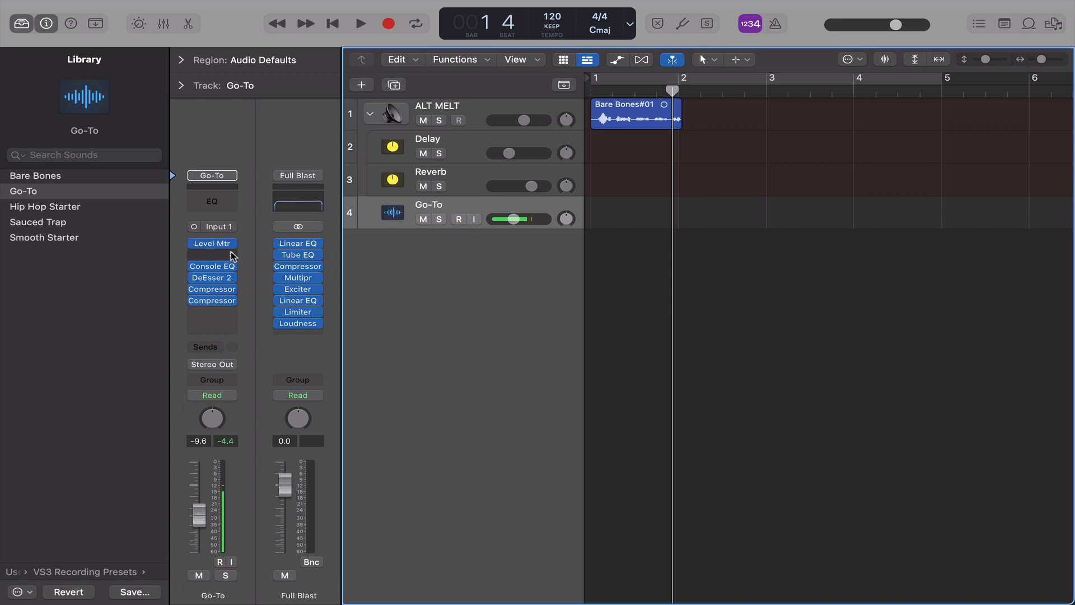
left_click(456, 219)
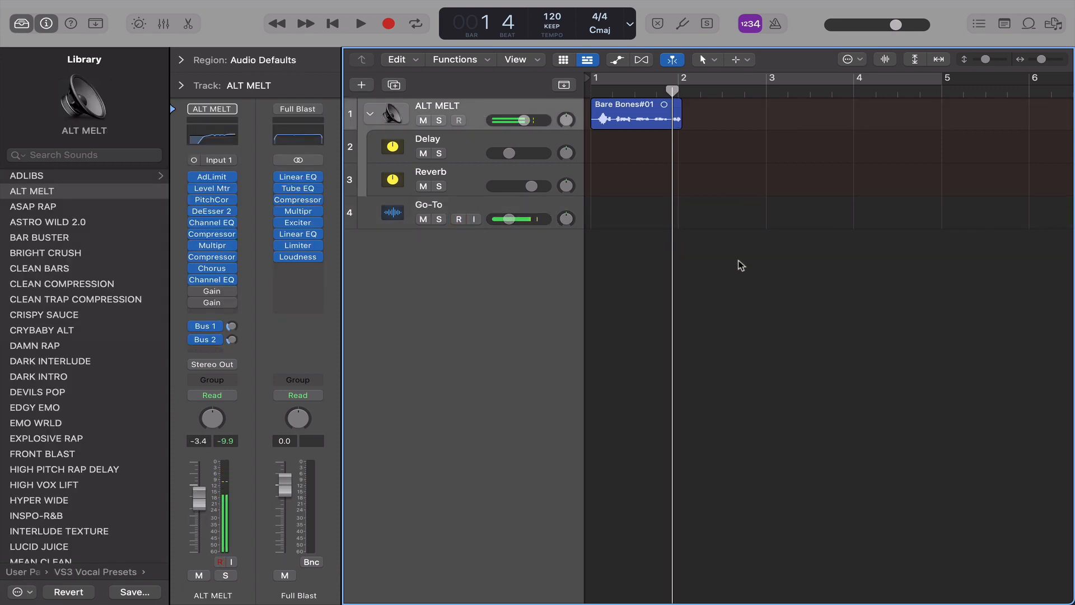
left_click(457, 220)
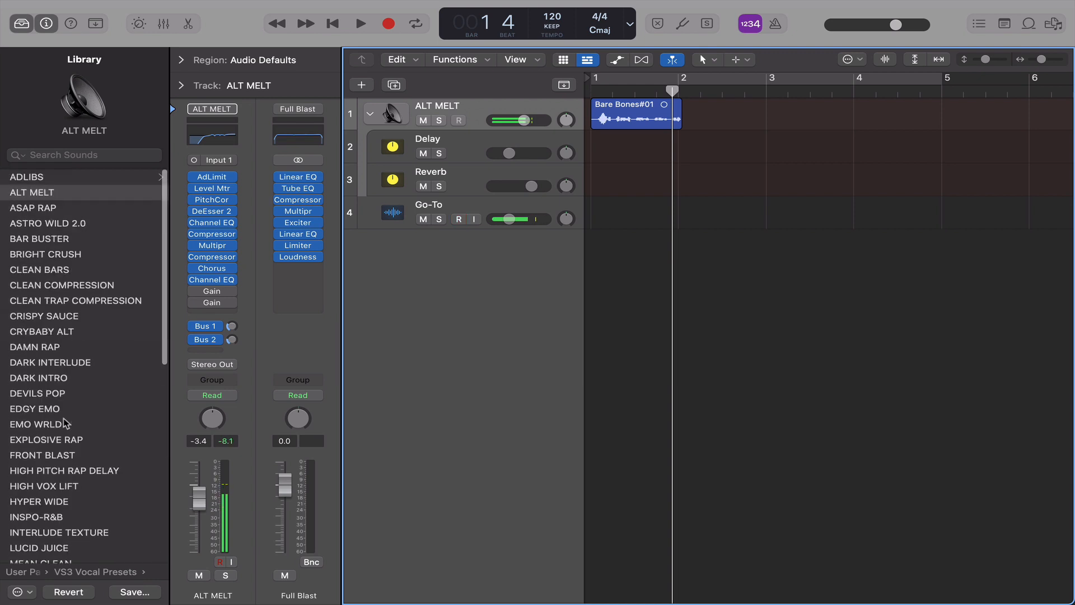
left_click(458, 219)
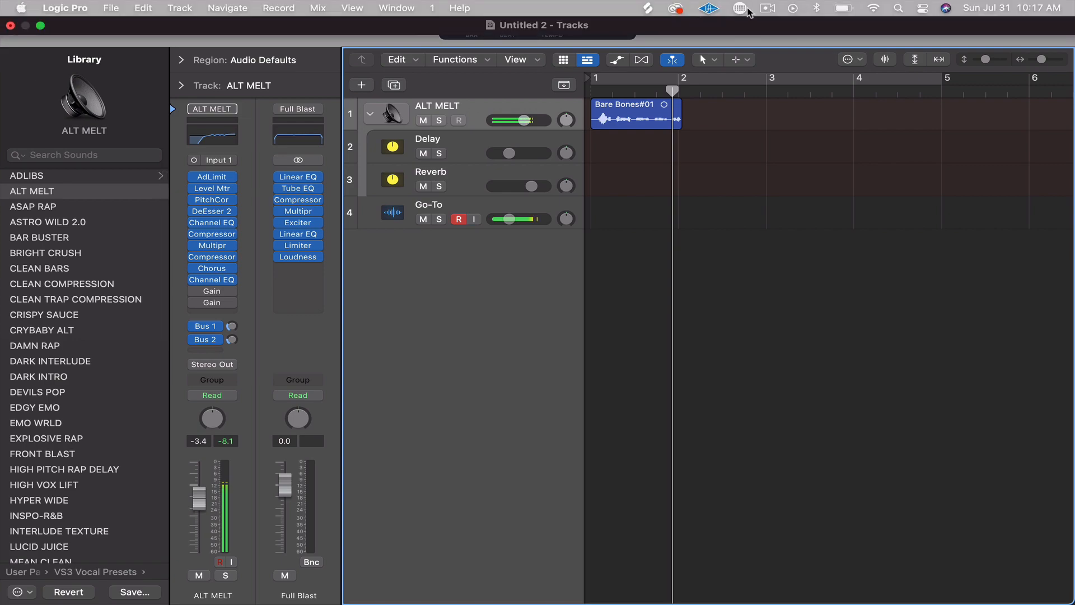